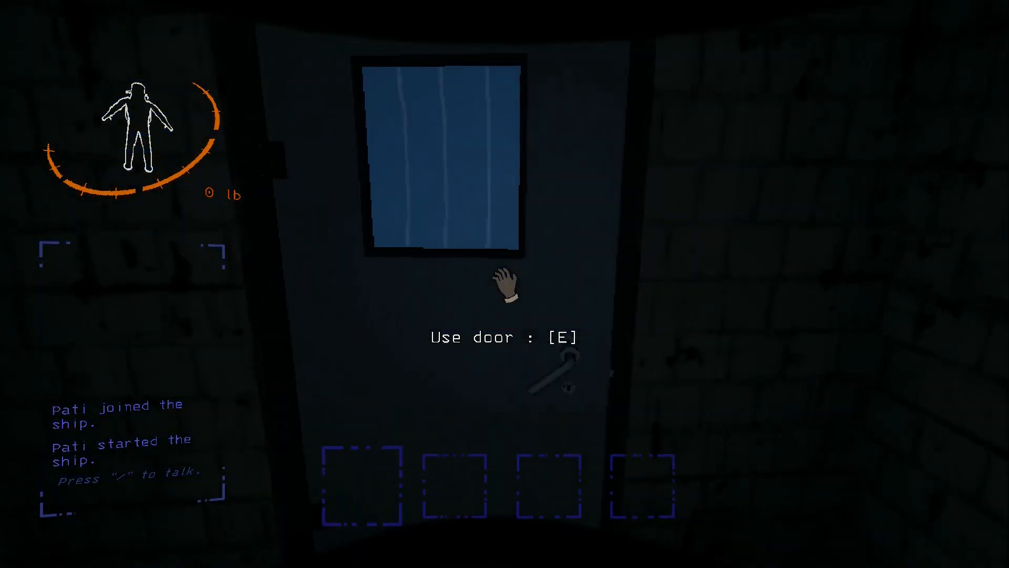
# Use the facility door and step out onto the yellow-railed catwalk above the stairs.
pyautogui.press('e')
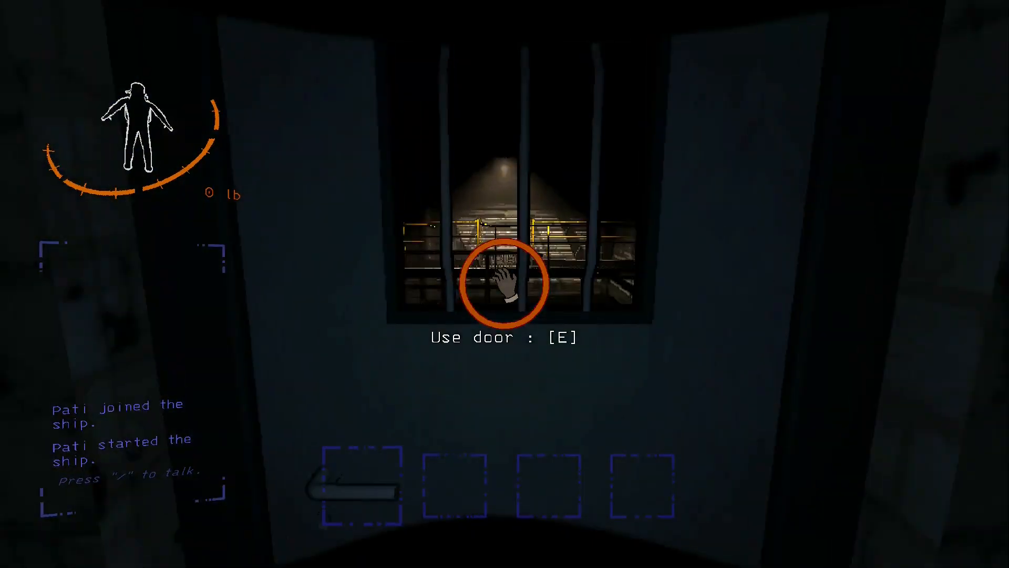
pyautogui.press('e')
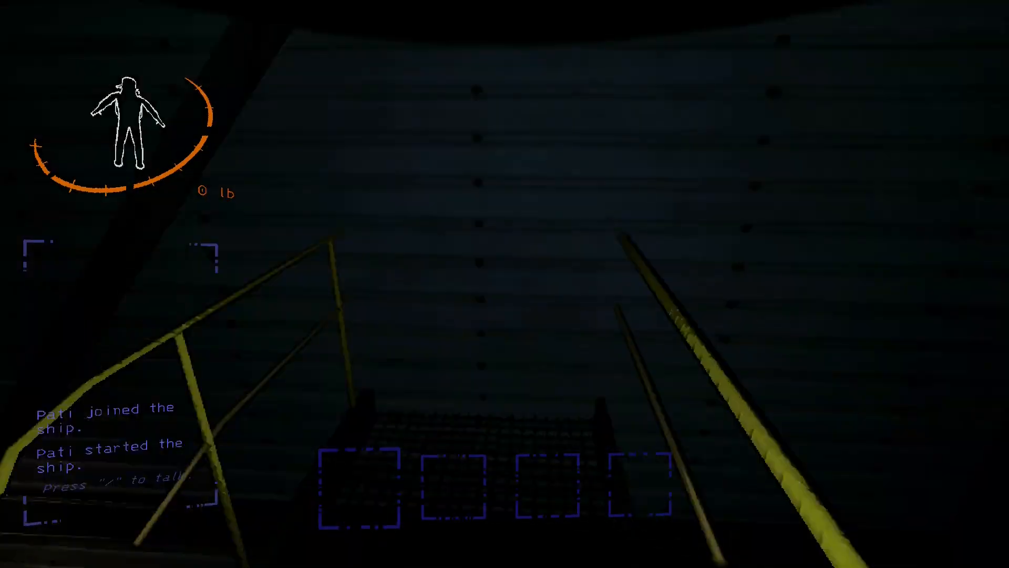